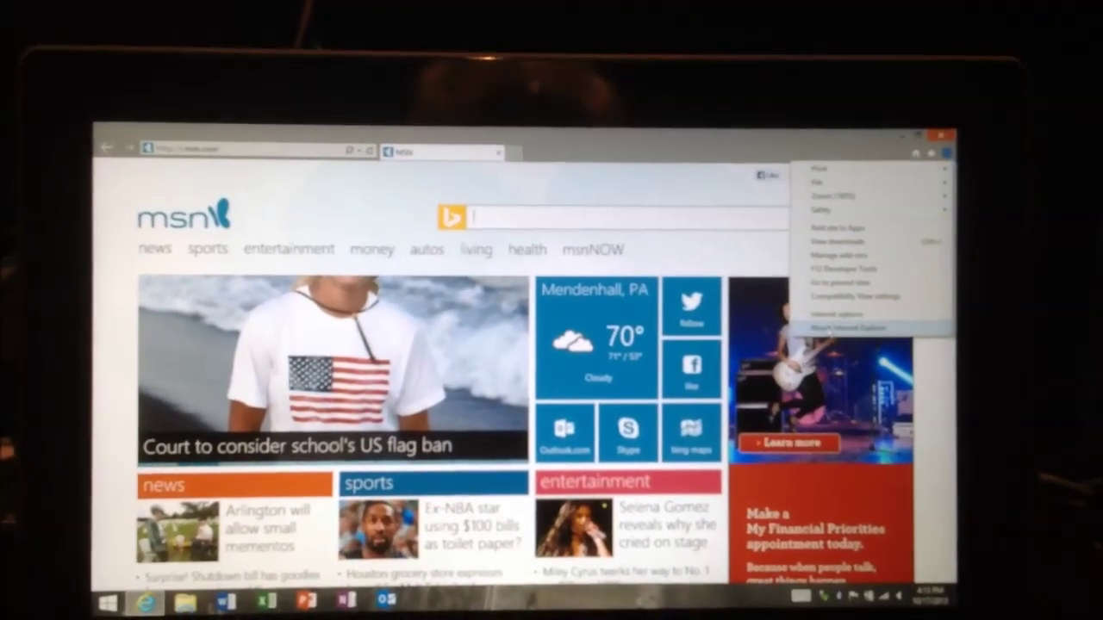
# Dismiss the Tools menu over MSN and go back to the Start screen
pyautogui.click(855, 326)
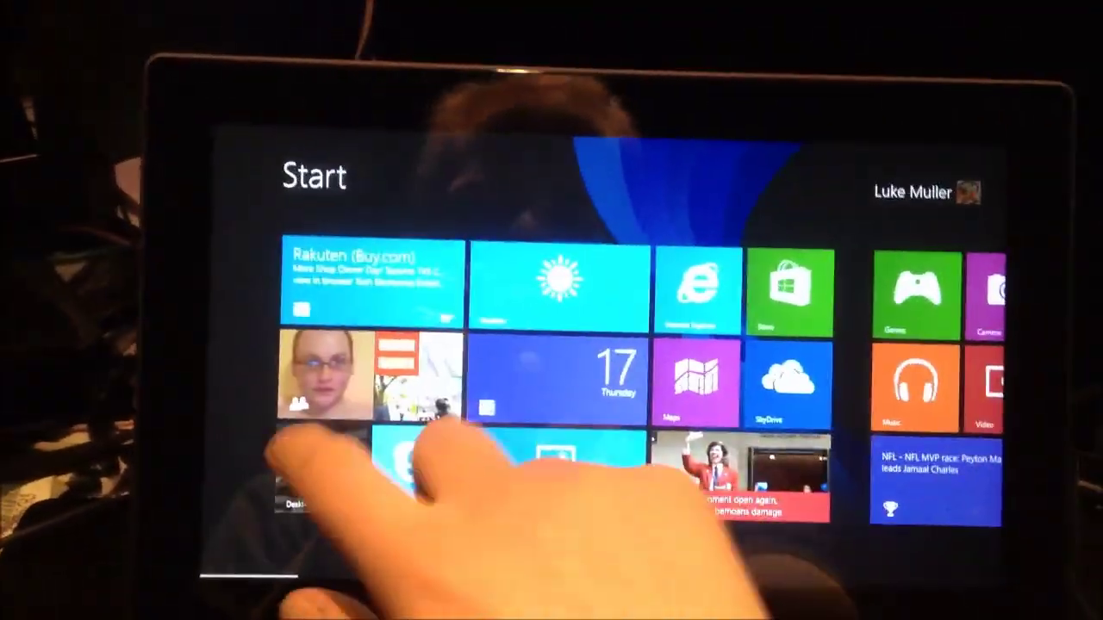
pyautogui.click(298, 499)
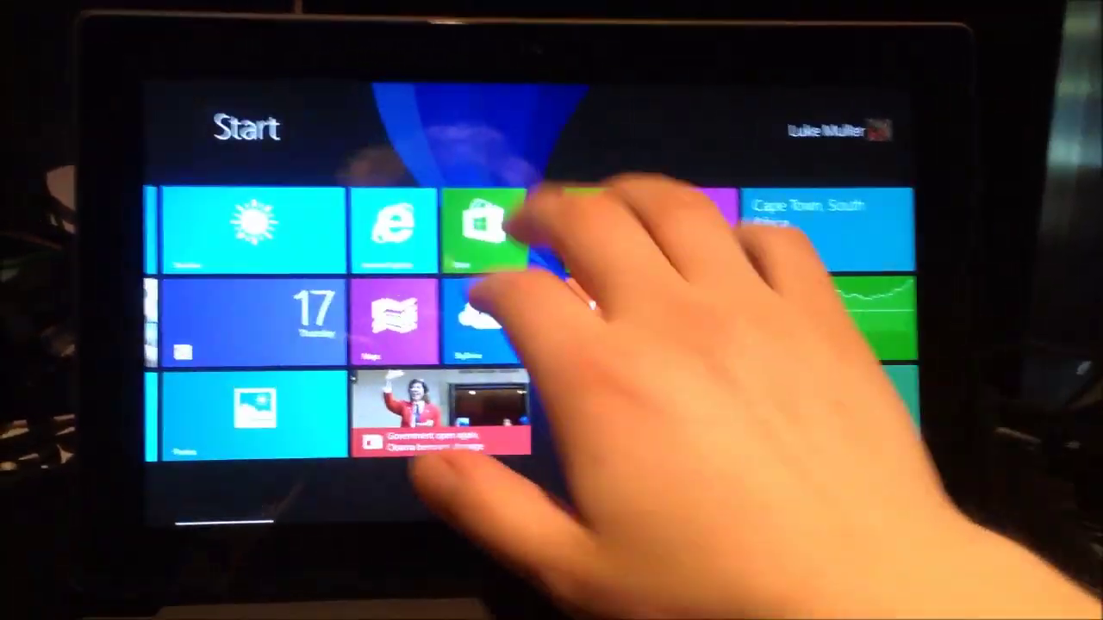
pyautogui.click(482, 233)
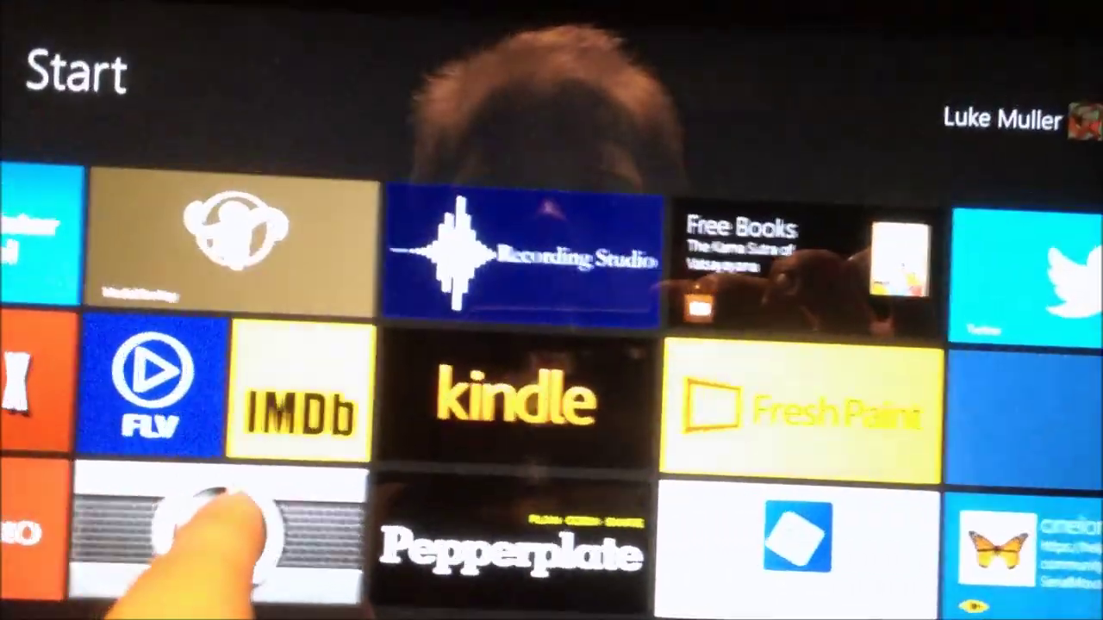
# Scroll the Start screen right to show the newly pinned Facebook tile
pyautogui.hscroll(3)
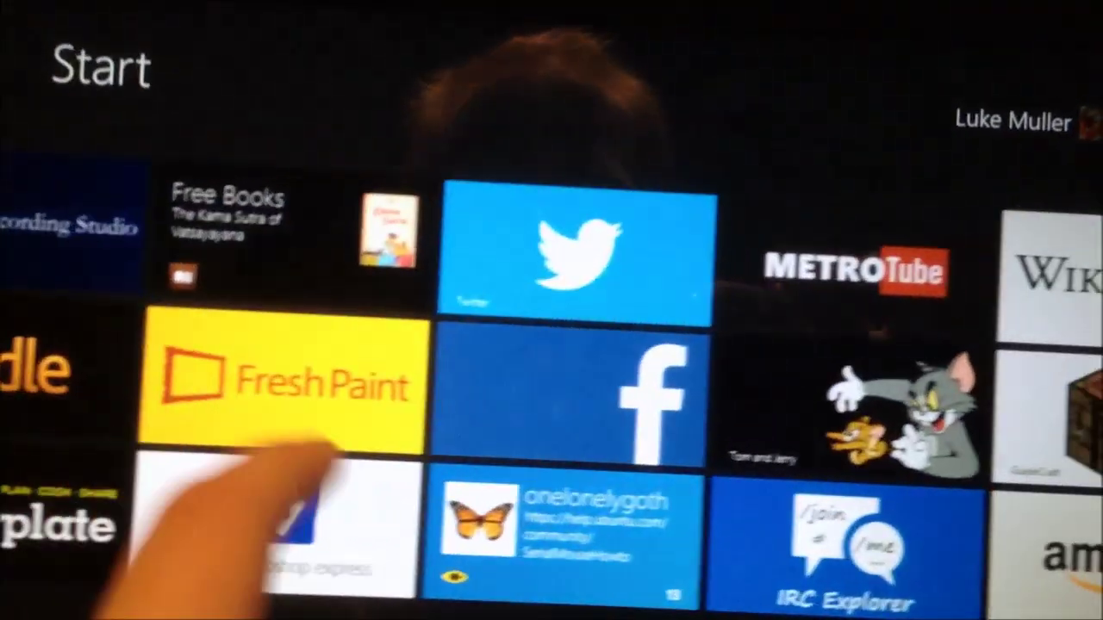